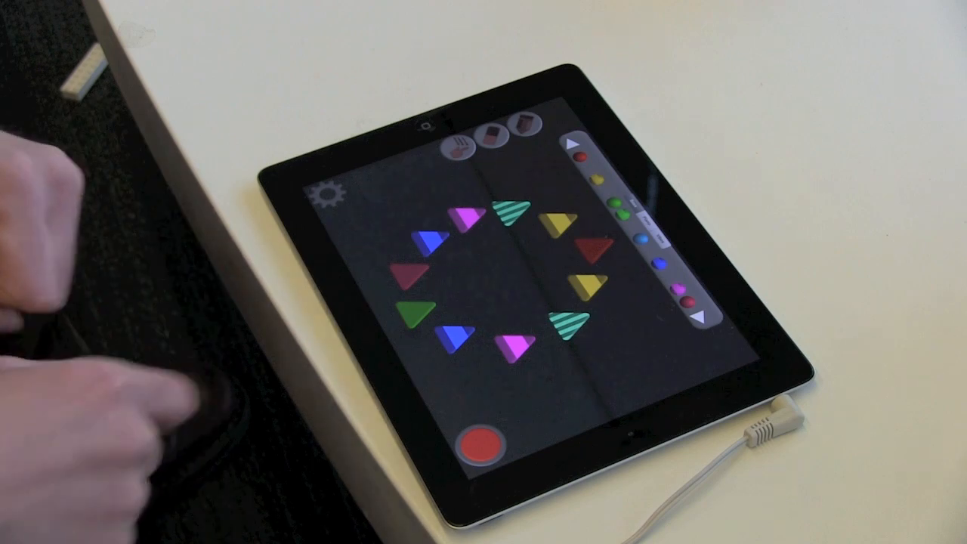
pyautogui.click(461, 340)
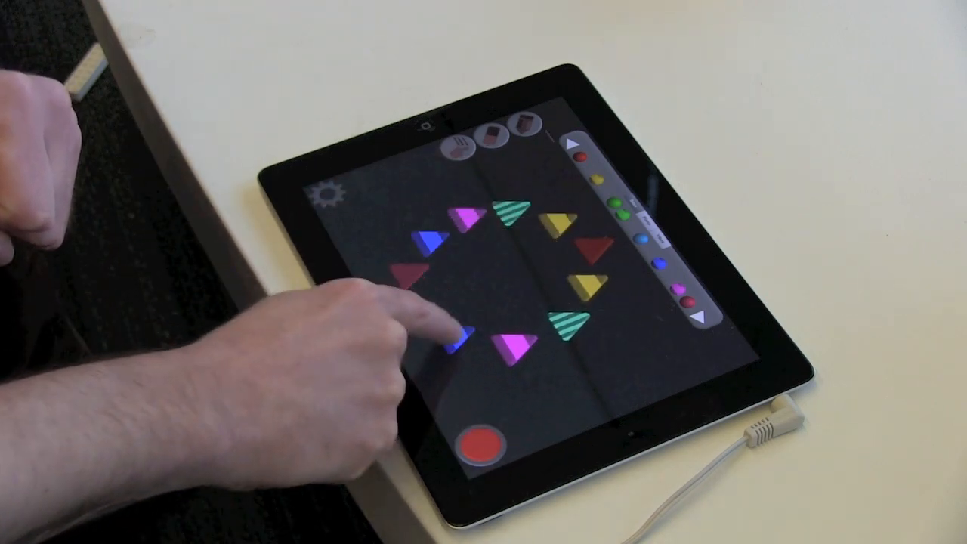